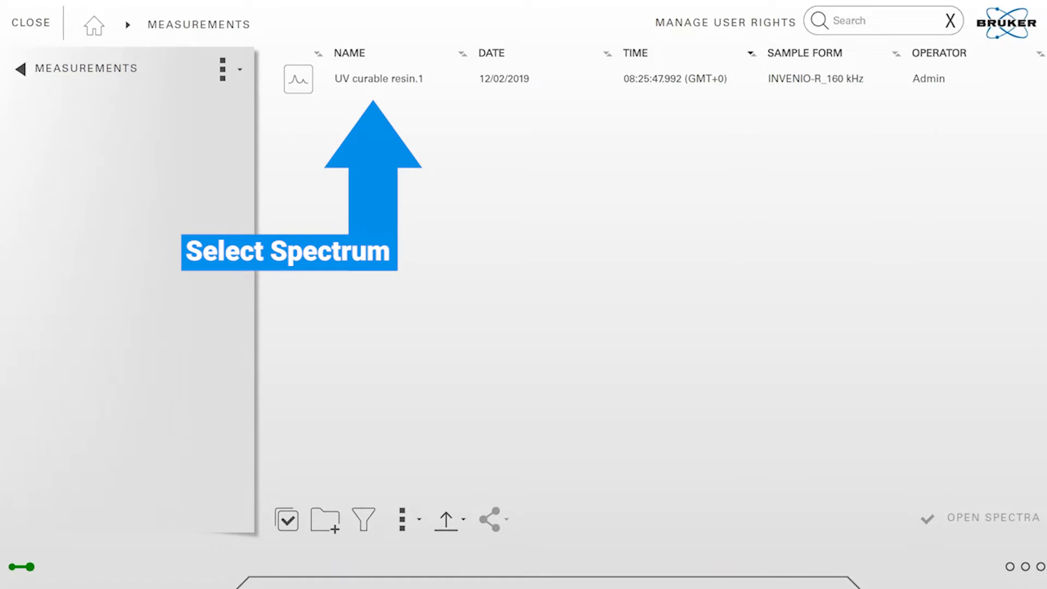
Select the UV curable resin.1 measurement row in the Measurements list
left_click(298, 79)
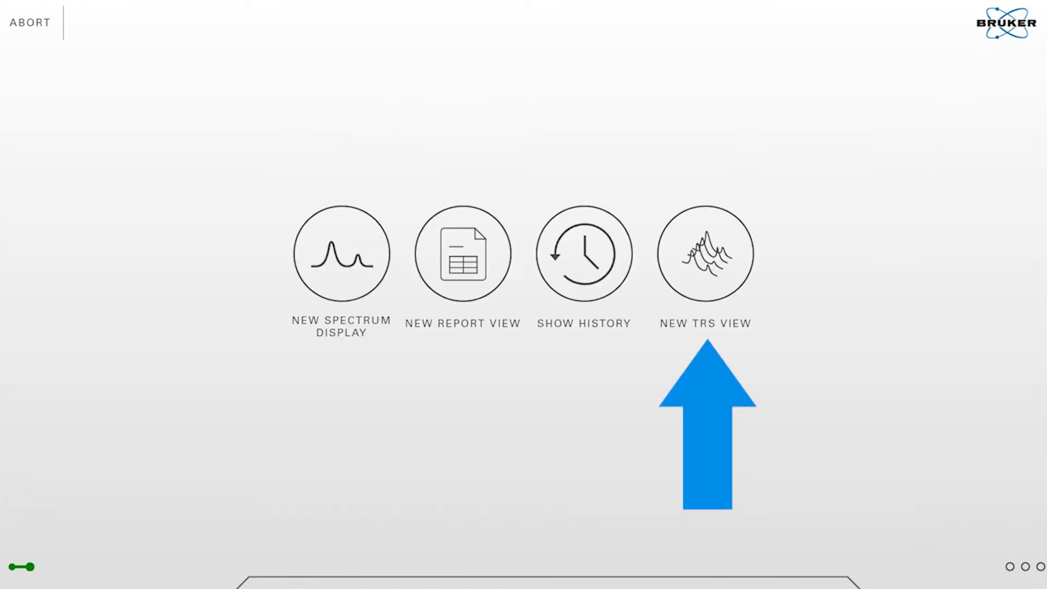
Create a new TRS view of UV curable resin.1 with 3D surface, spectra and trace plots
left_click(703, 254)
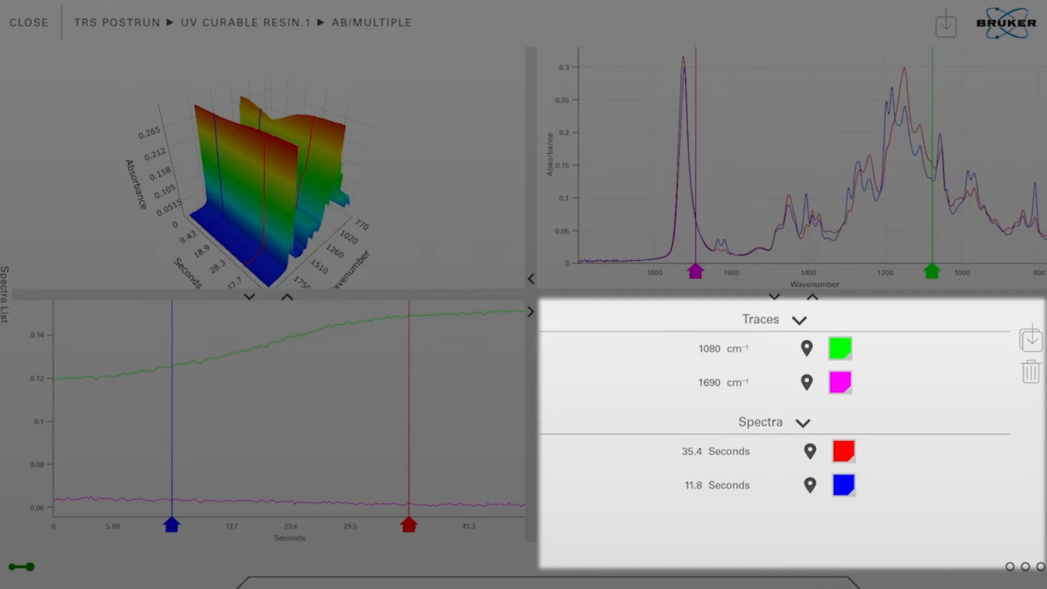
Drag the green and magenta wavenumber markers so the traces sit at 806 and 1240 cm-1
left_click(171, 526)
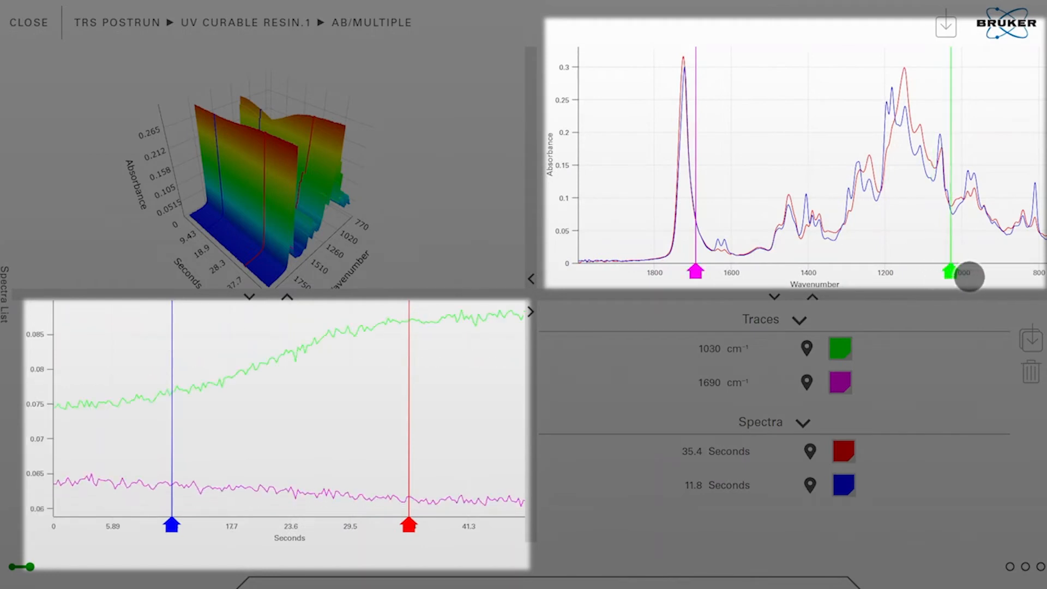
left_click_drag(968, 276, 959, 275)
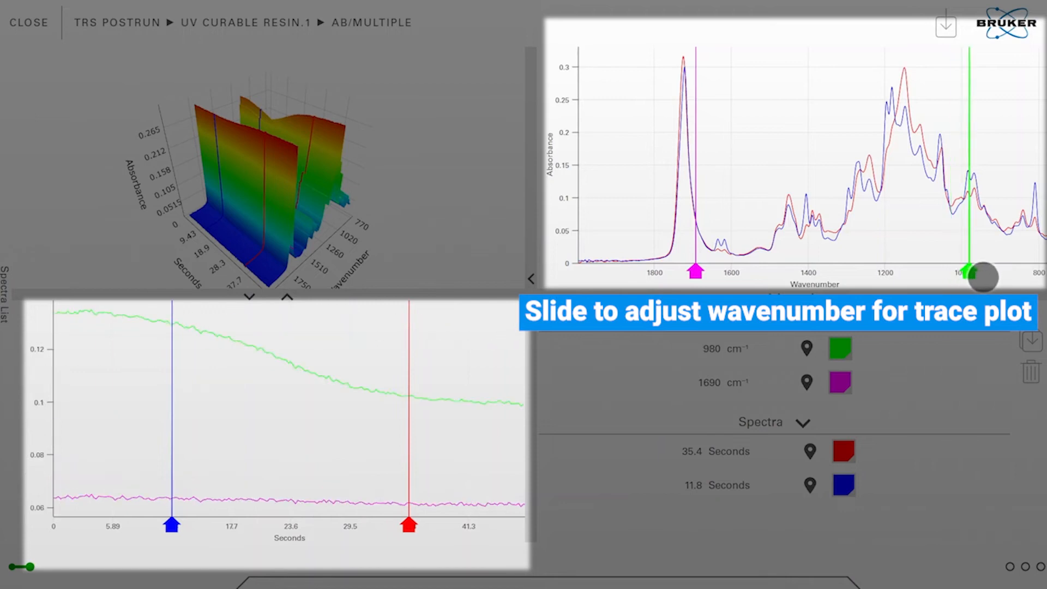
left_click_drag(981, 277, 994, 277)
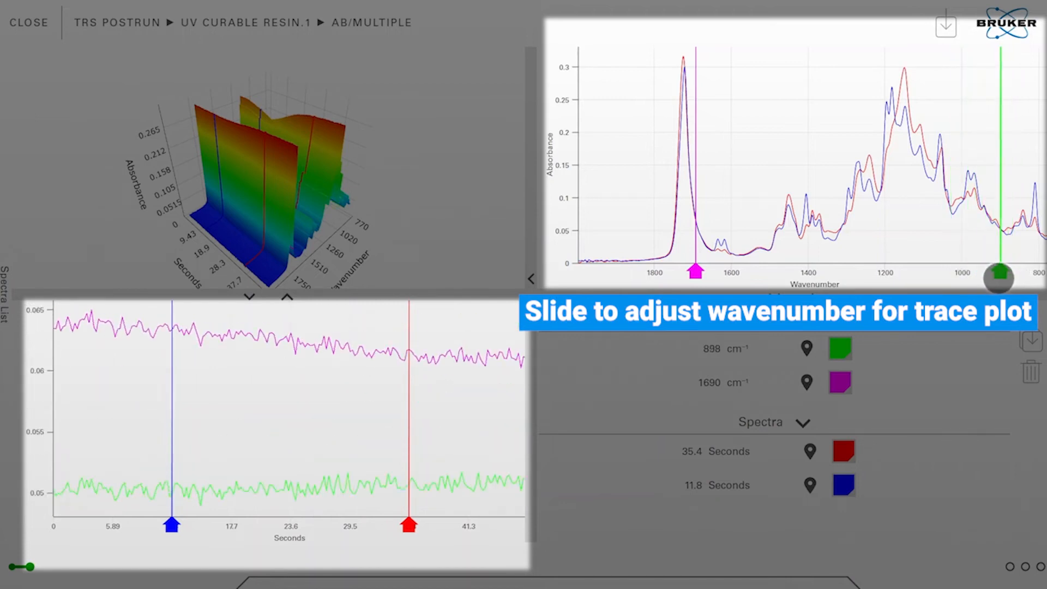
left_click_drag(998, 278, 978, 270)
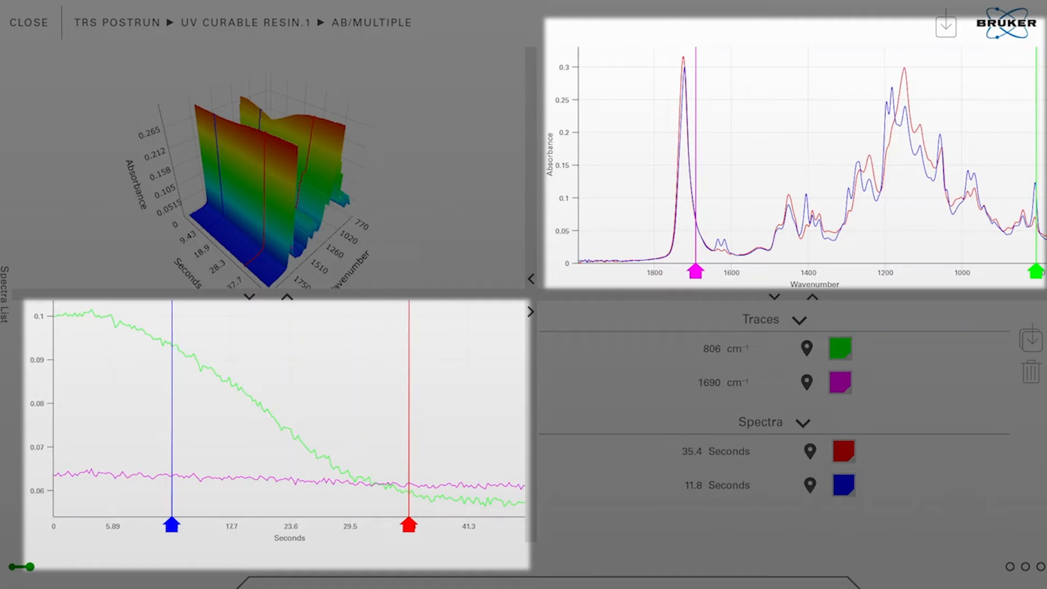
left_click_drag(695, 272, 739, 273)
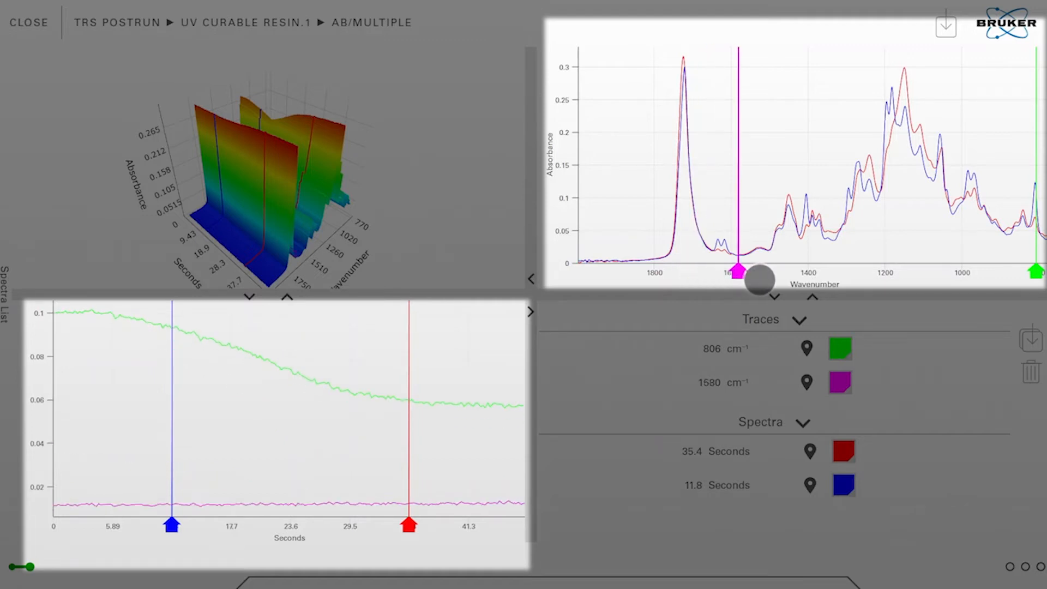
left_click_drag(758, 280, 840, 273)
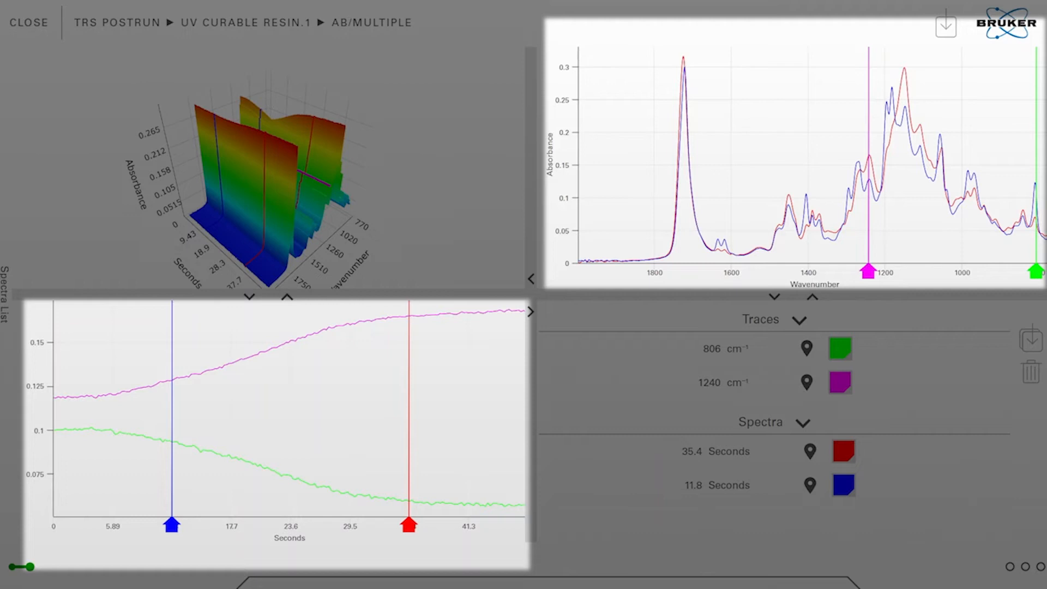
Move the red time marker to 43.6 s and the blue marker to 3.77 s
left_click_drag(409, 526, 427, 526)
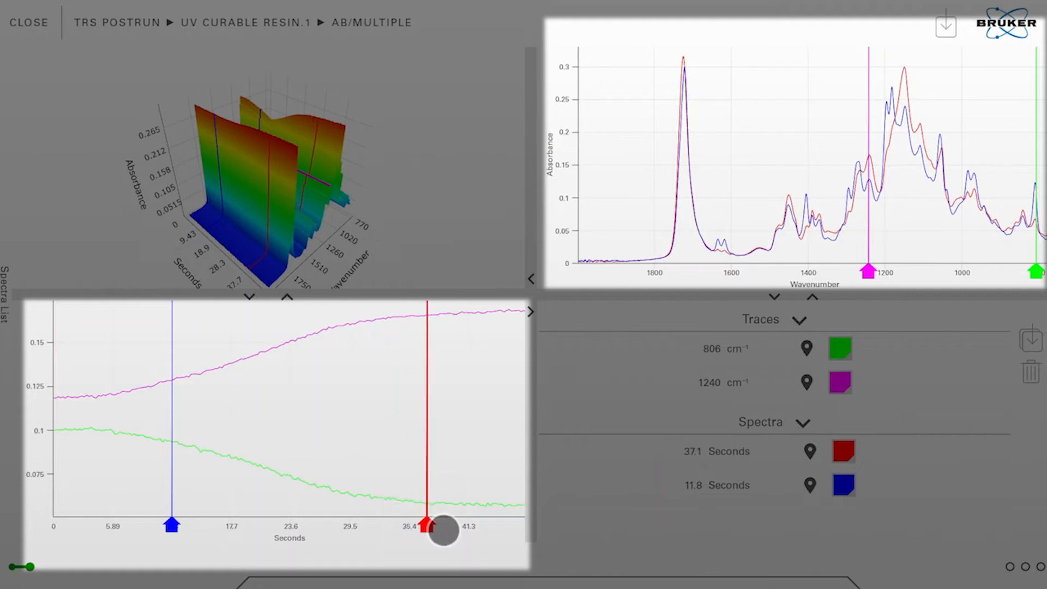
left_click_drag(441, 530, 487, 534)
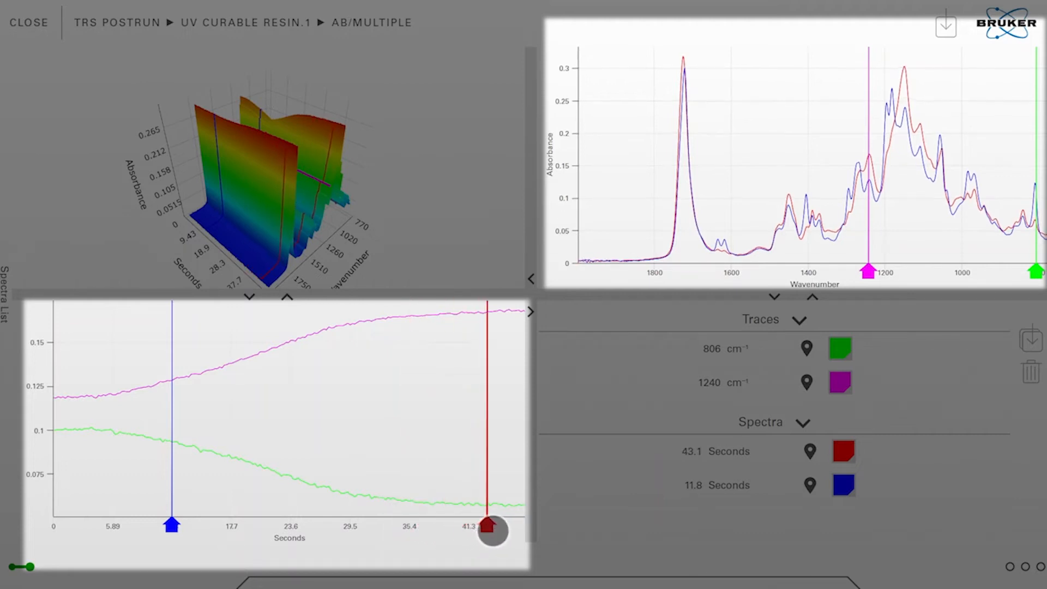
left_click_drag(493, 533, 493, 525)
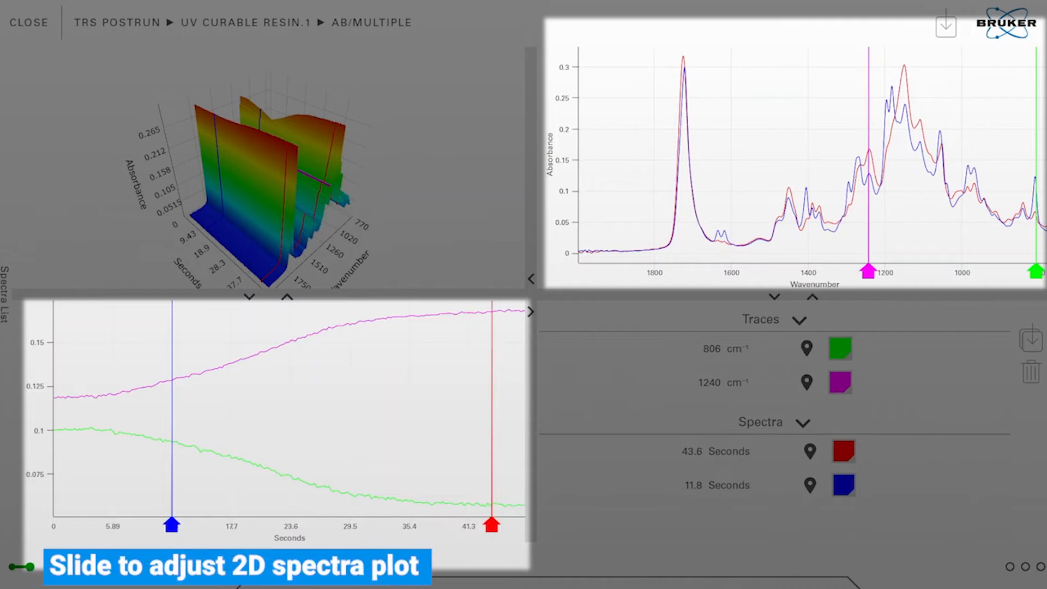
left_click_drag(171, 526, 136, 525)
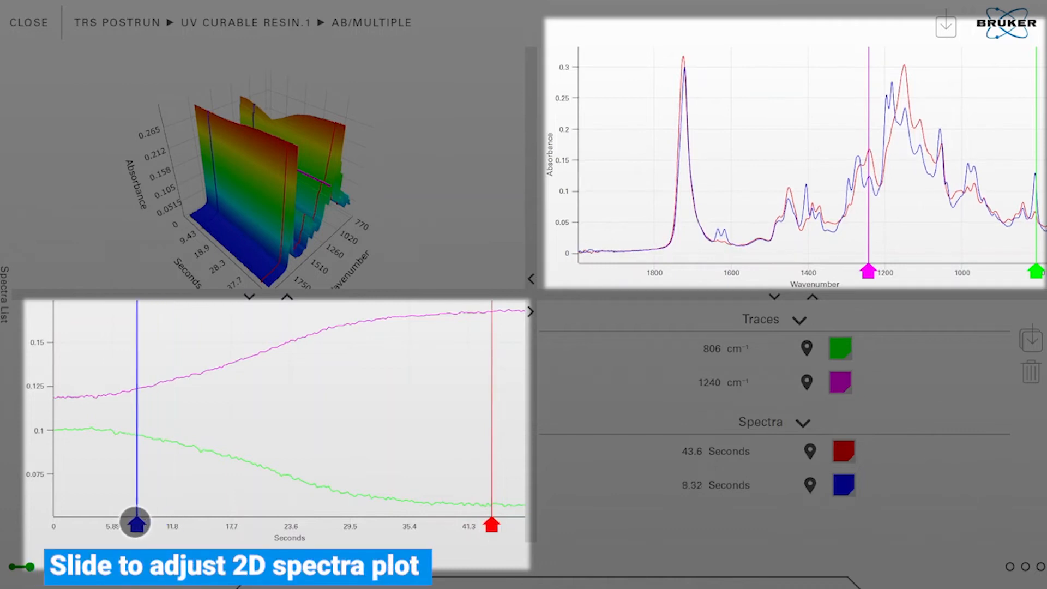
left_click_drag(135, 522, 92, 510)
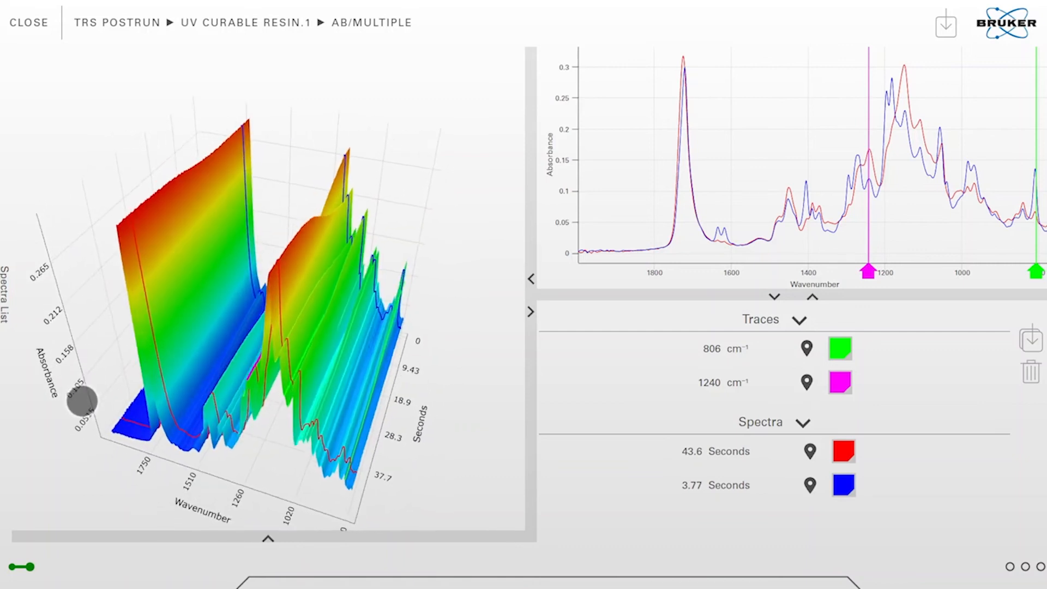
Rotate the 3D absorbance surface to view it from above, along the wavenumber axis and side-on
left_click_drag(81, 400, 98, 441)
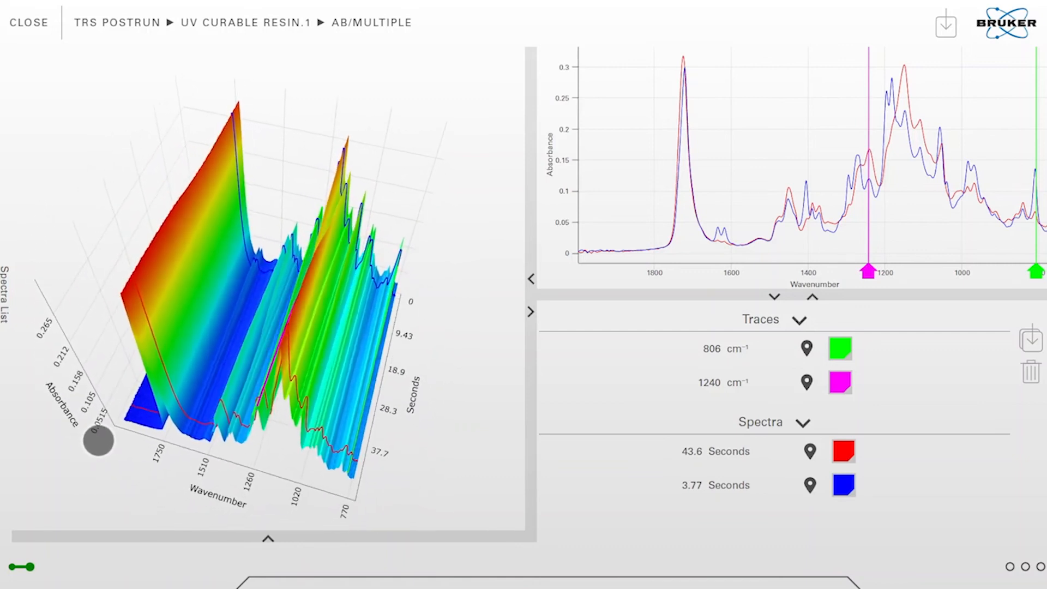
left_click_drag(98, 440, 188, 398)
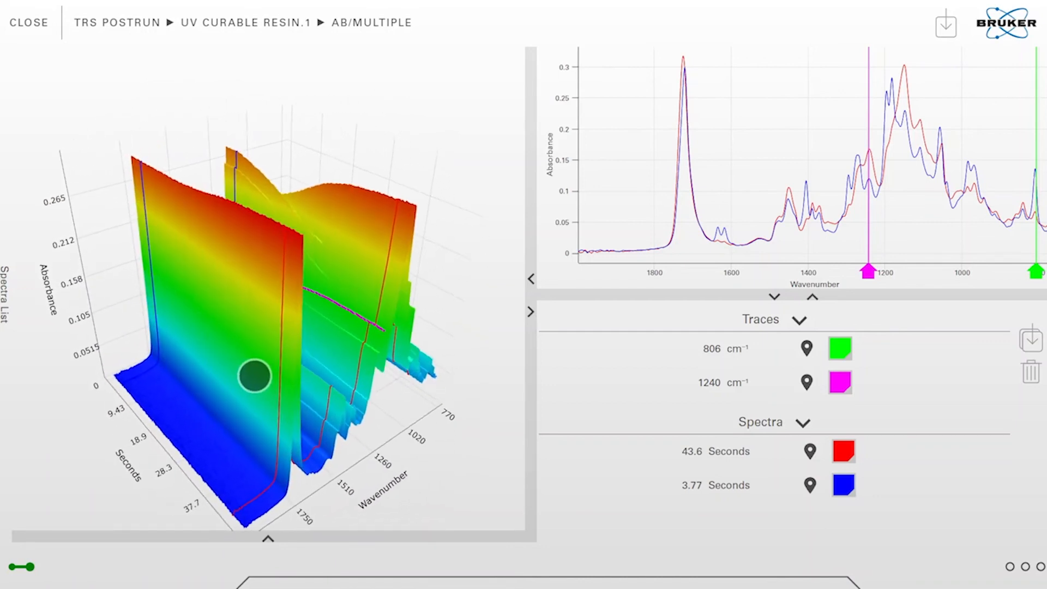
left_click_drag(254, 375, 111, 343)
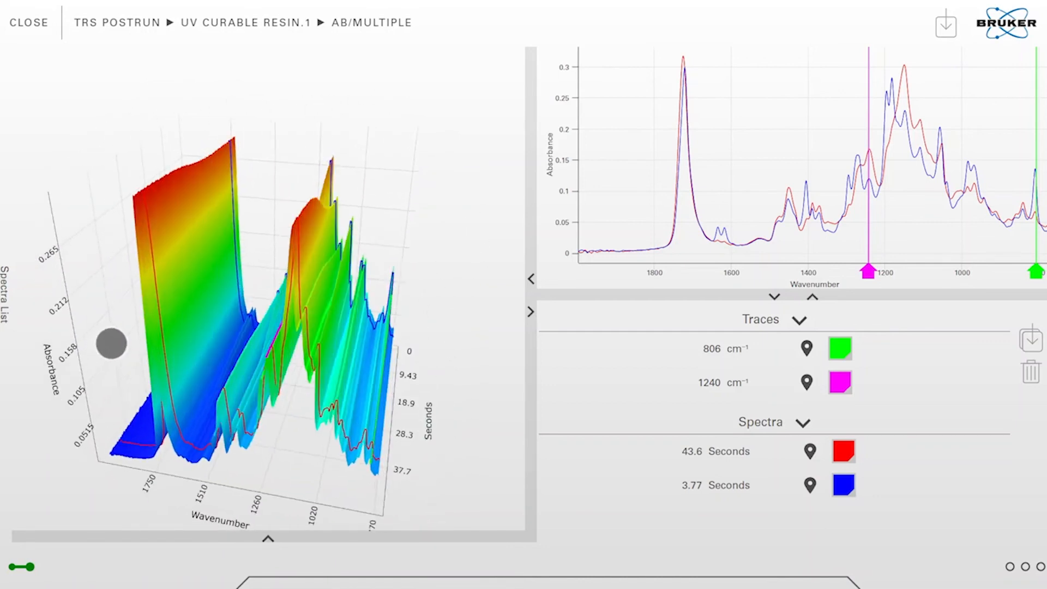
left_click_drag(112, 344, 206, 406)
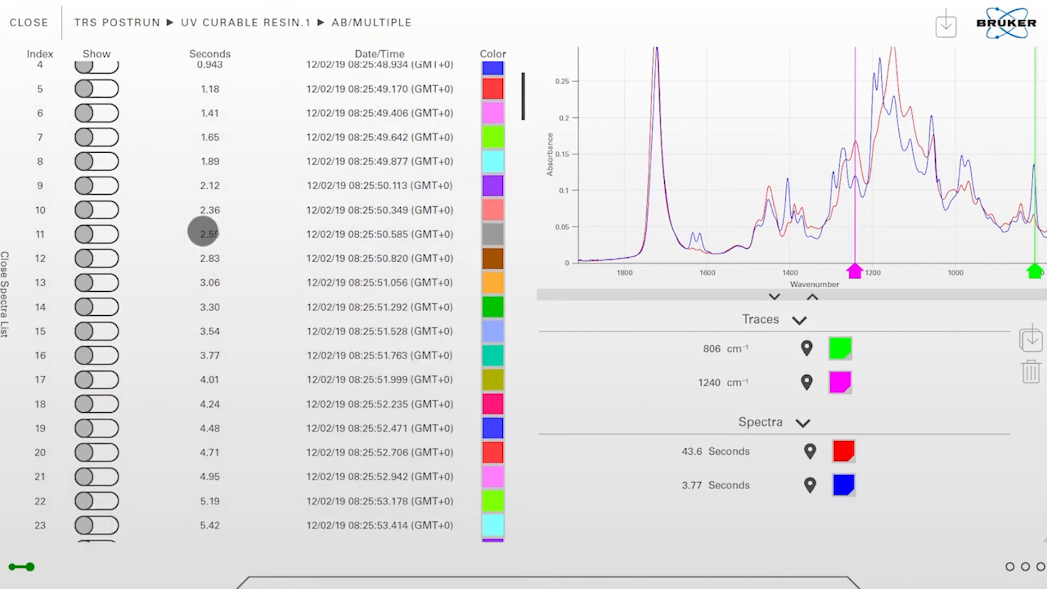
In the spectra list, toggle Show for the 8.72-second spectrum on and then off again
scroll("down", 3)
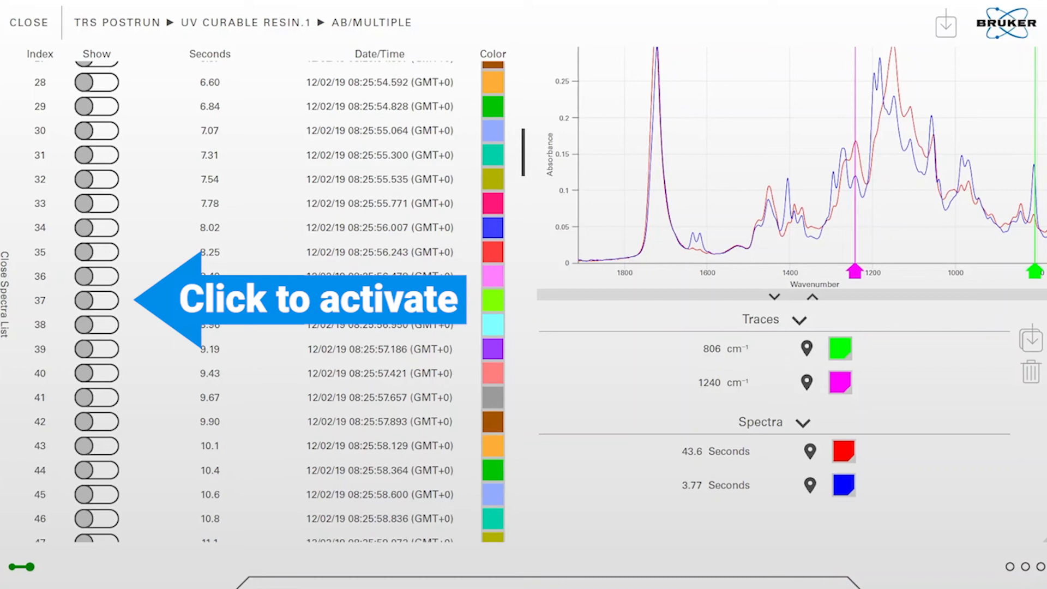
left_click(96, 301)
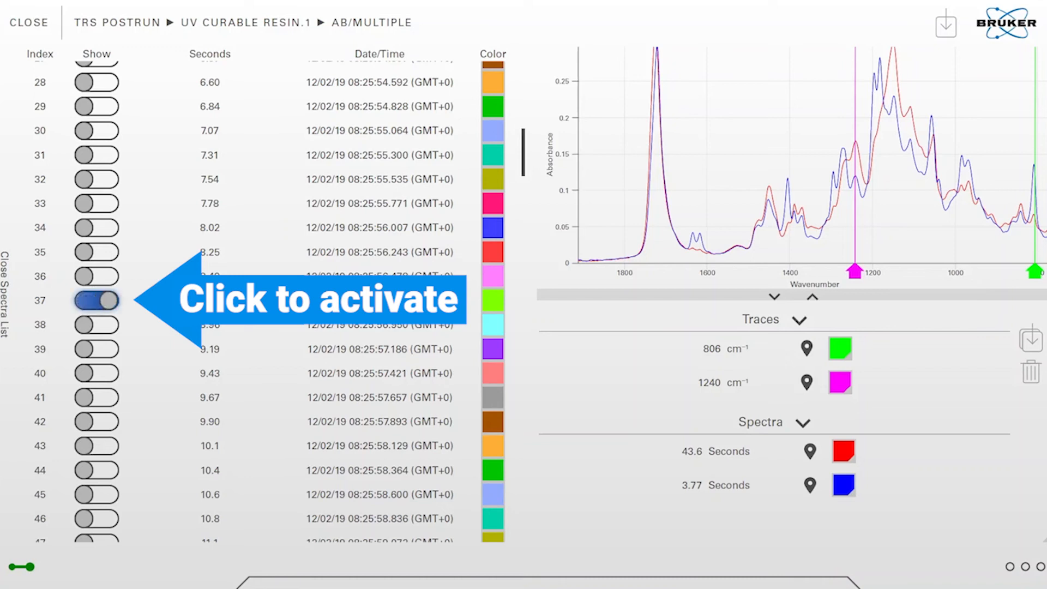
left_click(96, 301)
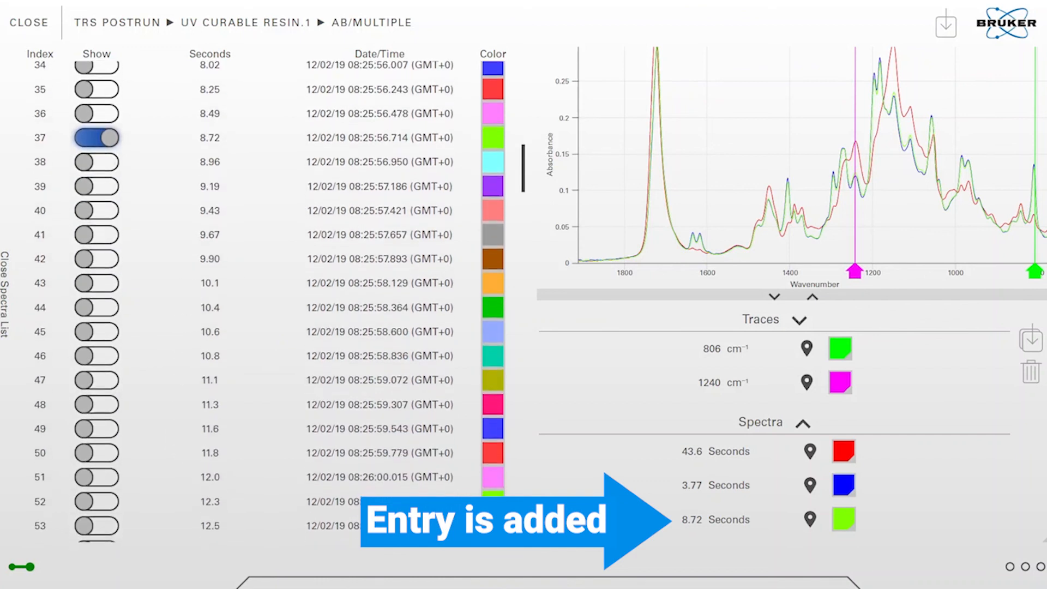
left_click(96, 258)
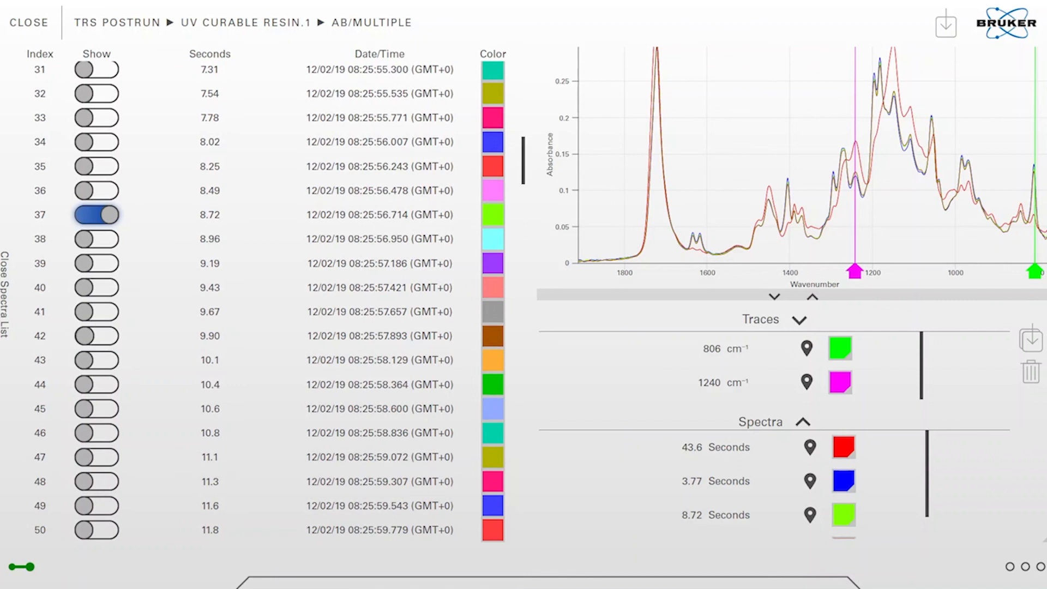
left_click(96, 215)
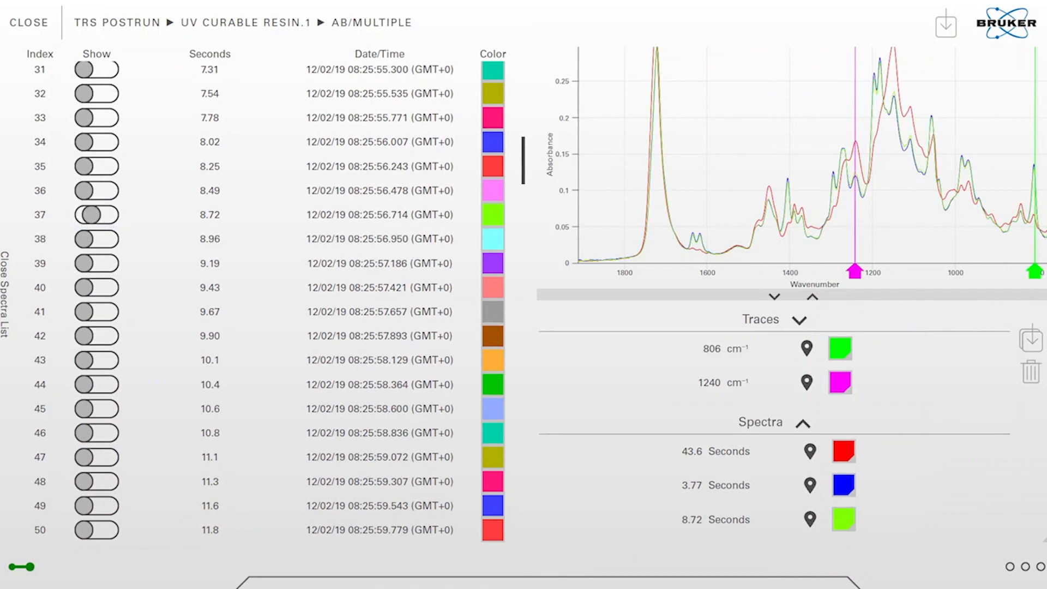
left_click(96, 215)
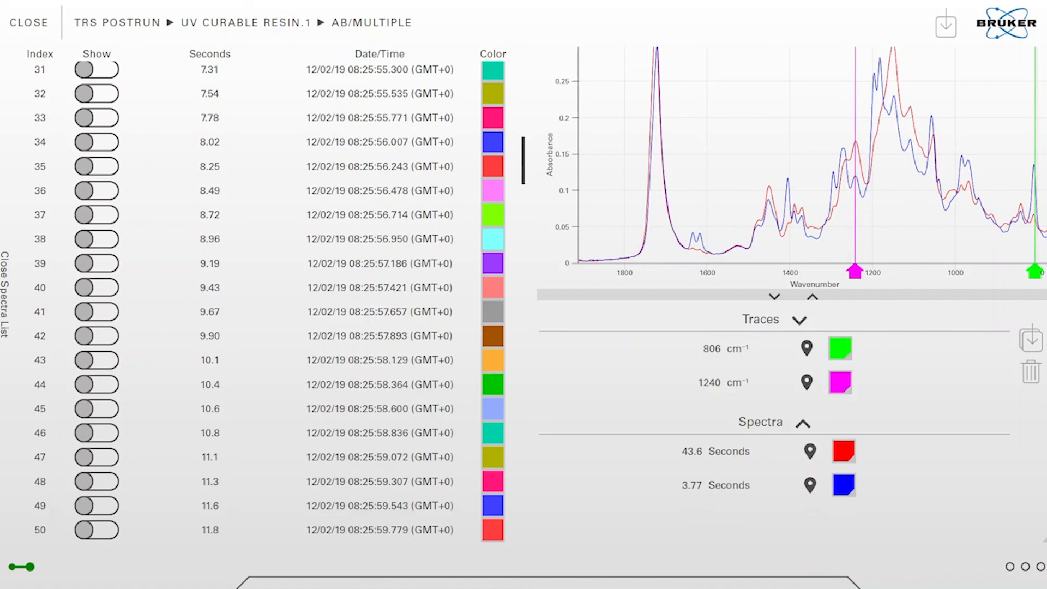